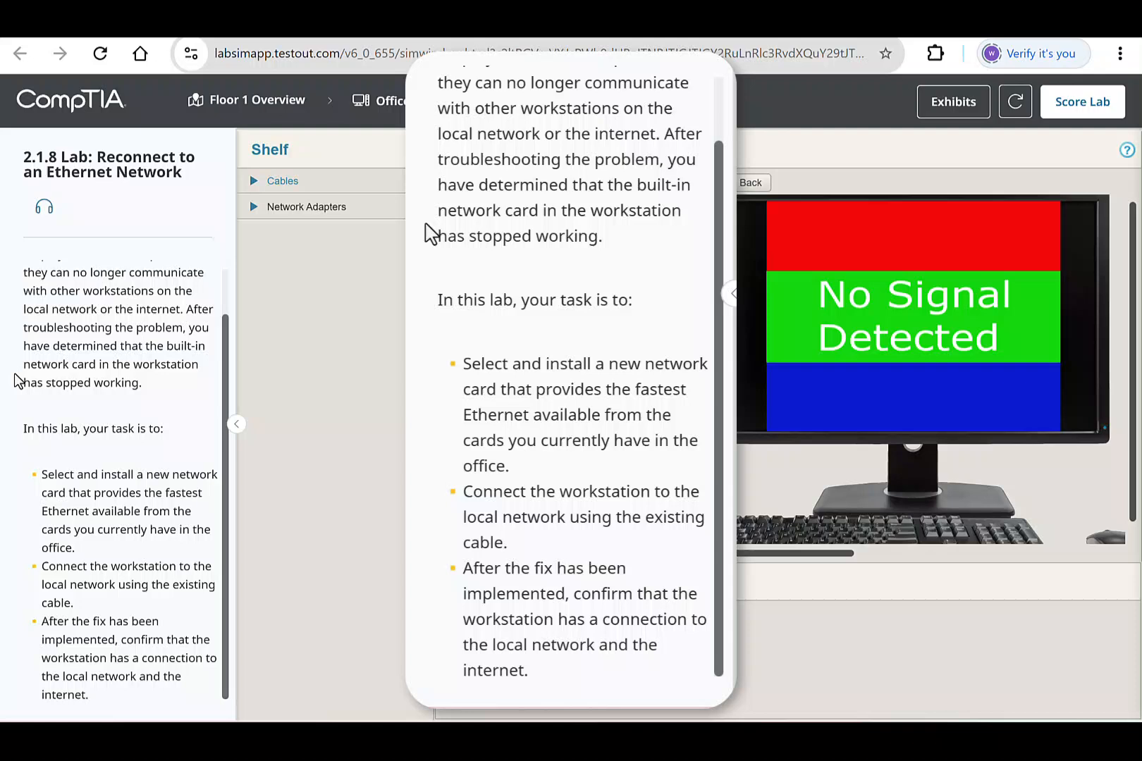
Step: Place the workstation from the Shelf into the Workspace and review the network adapters
left_click(305, 205)
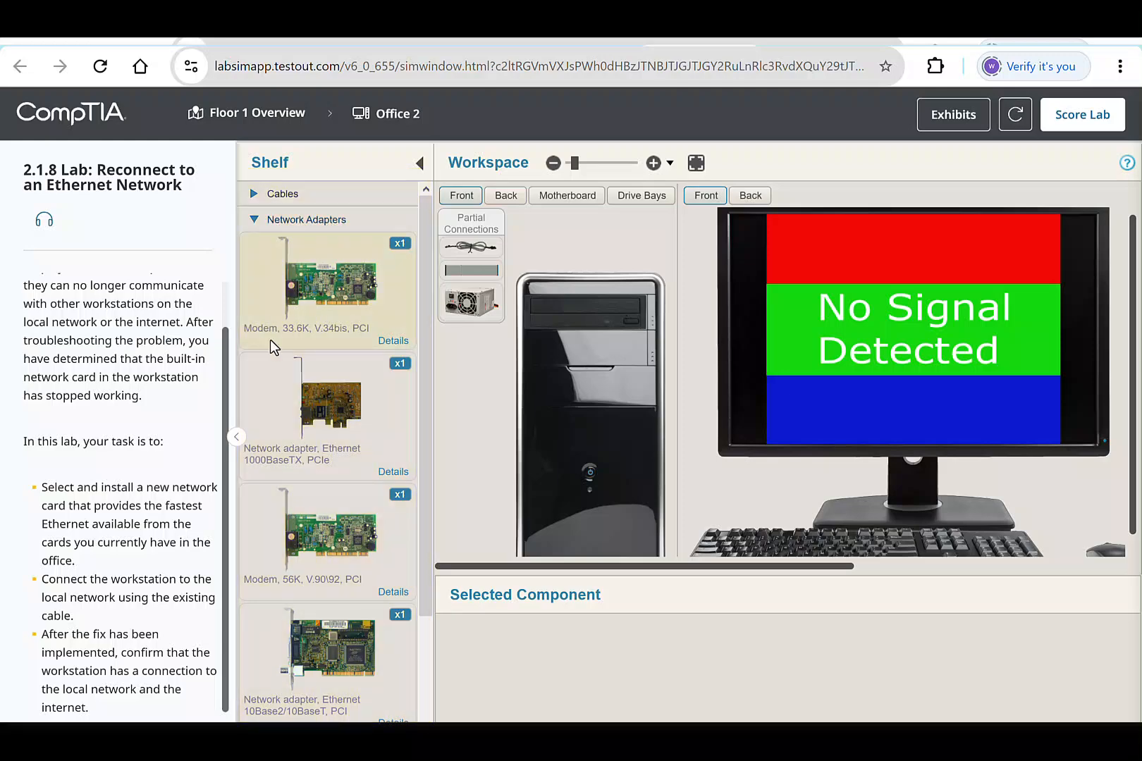
left_click(323, 400)
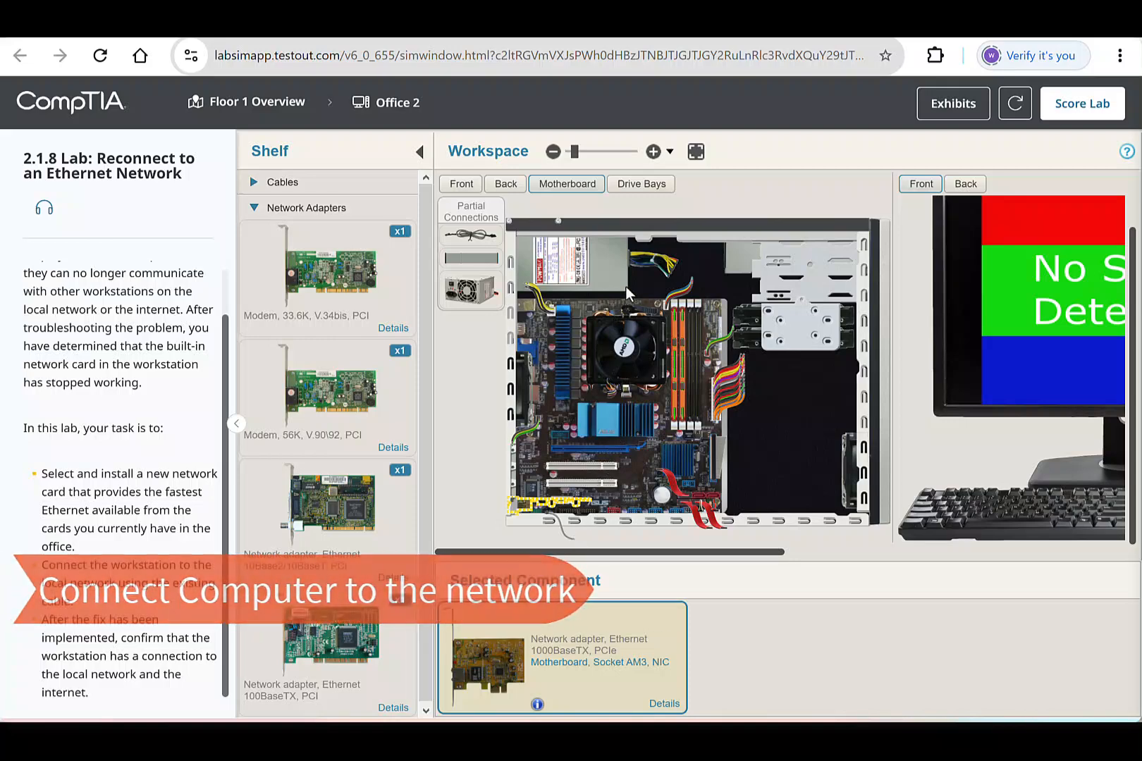
Step: Show the rear of the workstation to locate its network port
left_click(504, 183)
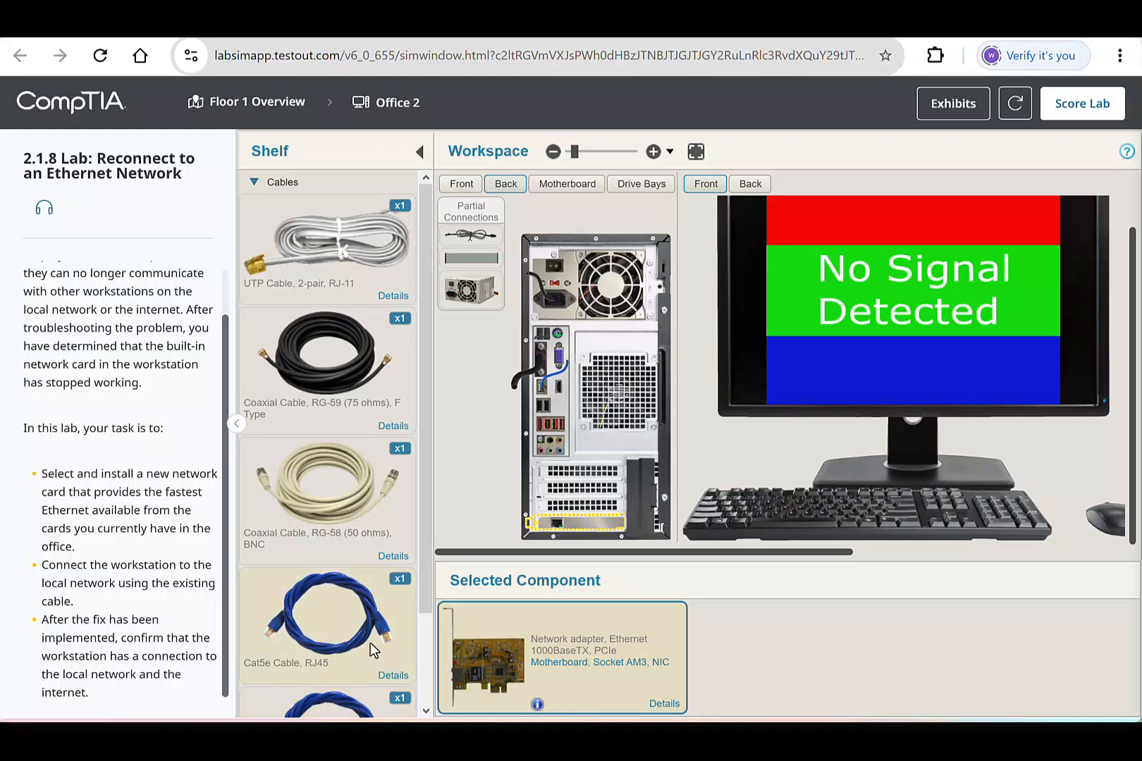